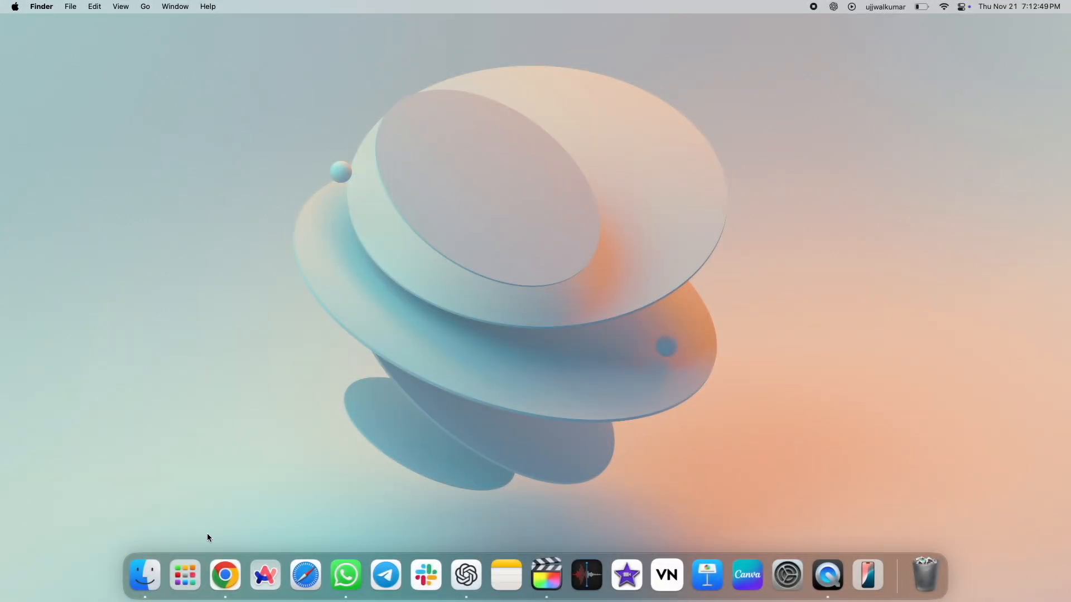
Step: Reach the Advanced pane of Finder Settings, passing briefly through the Sidebar pane
{"action": "left_click", "coordinate": [144, 576]}
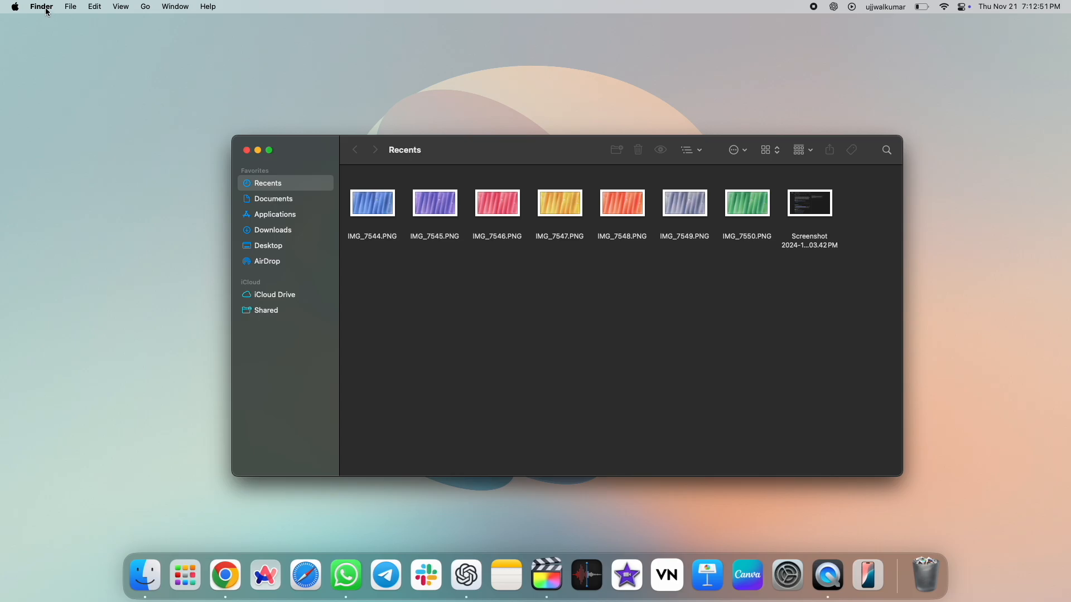
{"action": "left_click", "coordinate": [42, 7]}
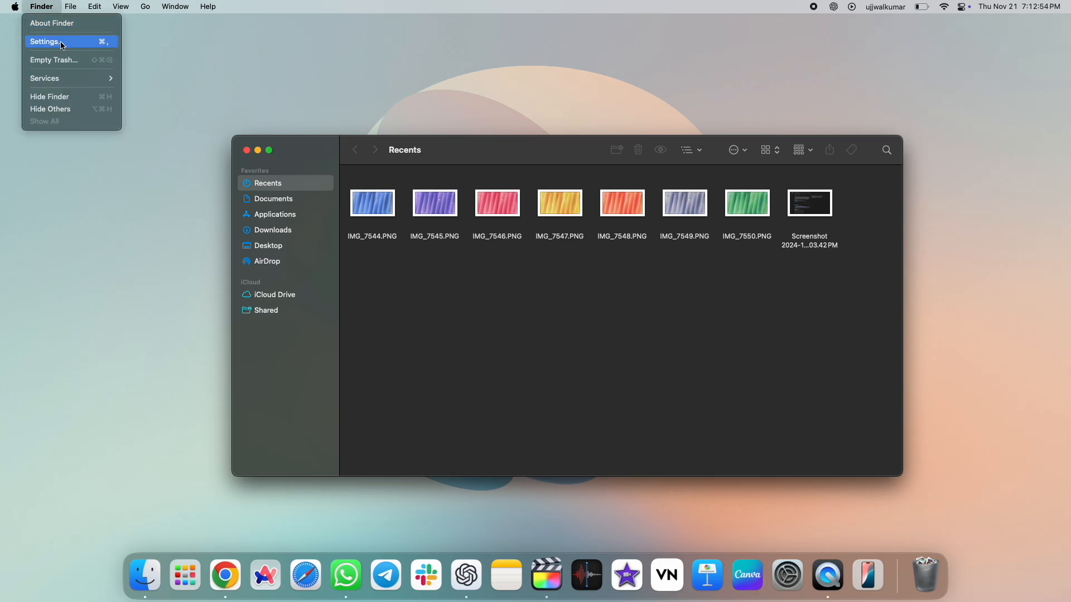
{"action": "left_click", "coordinate": [45, 41]}
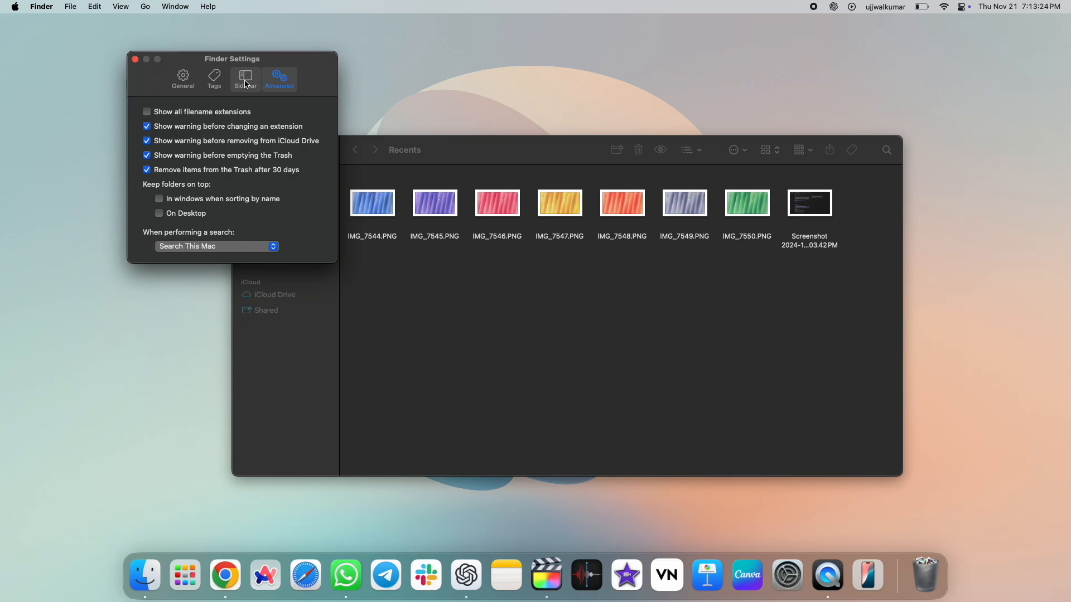
{"action": "left_click", "coordinate": [245, 77]}
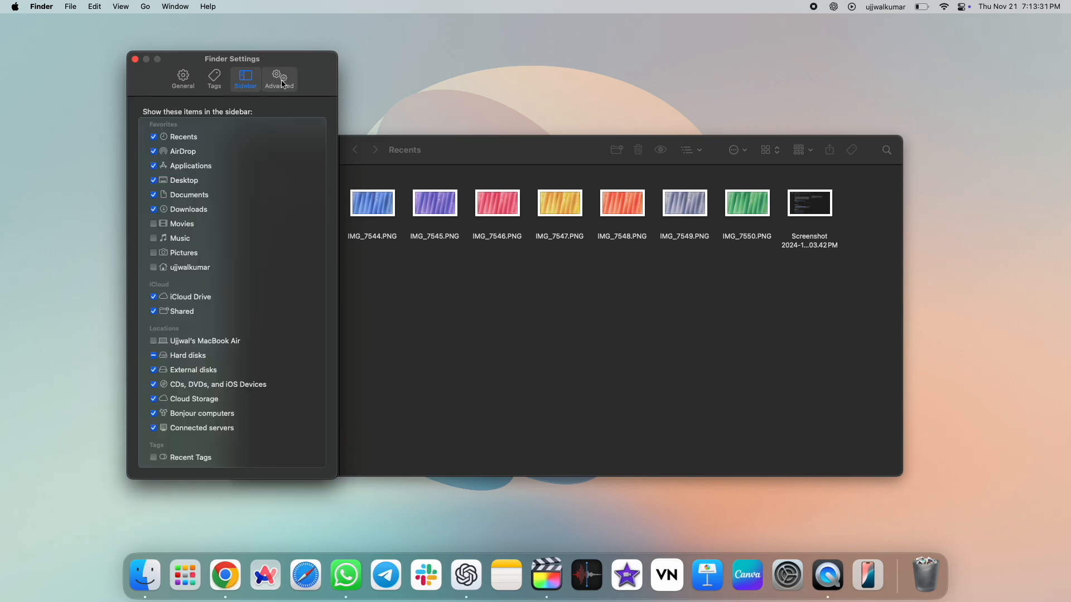
{"action": "left_click", "coordinate": [278, 77]}
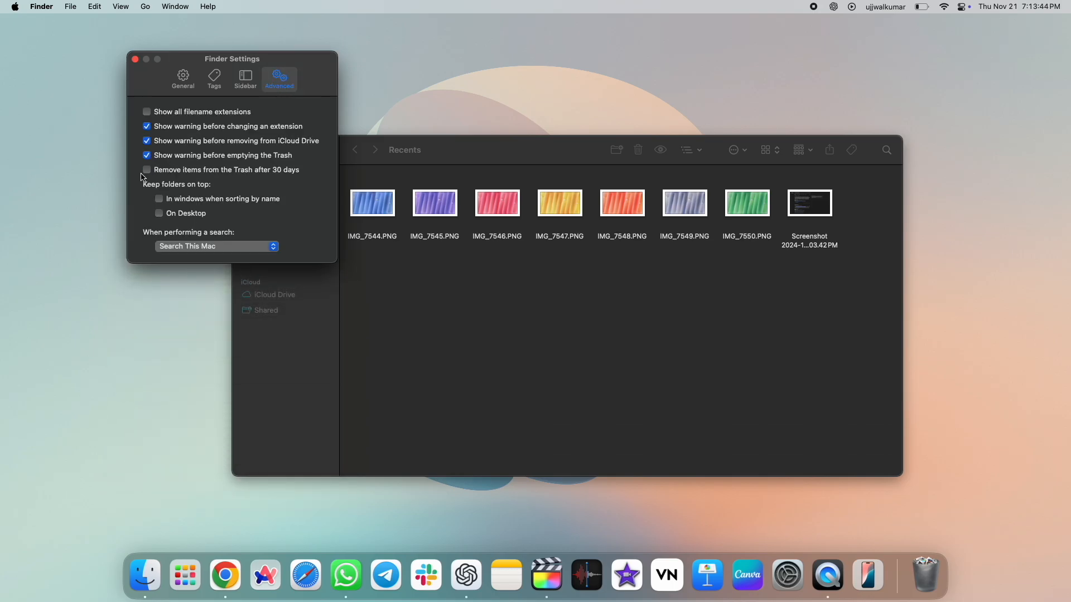
Step: Enable 'Remove items from the Trash after 30 days' and close the settings window
{"action": "left_click", "coordinate": [146, 169]}
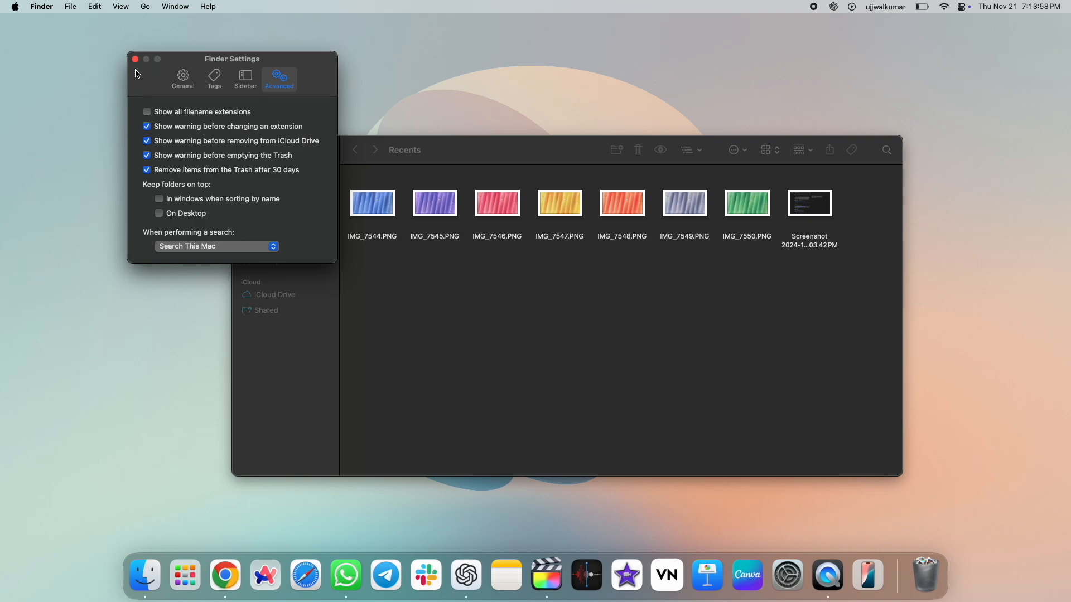
{"action": "left_click", "coordinate": [135, 59]}
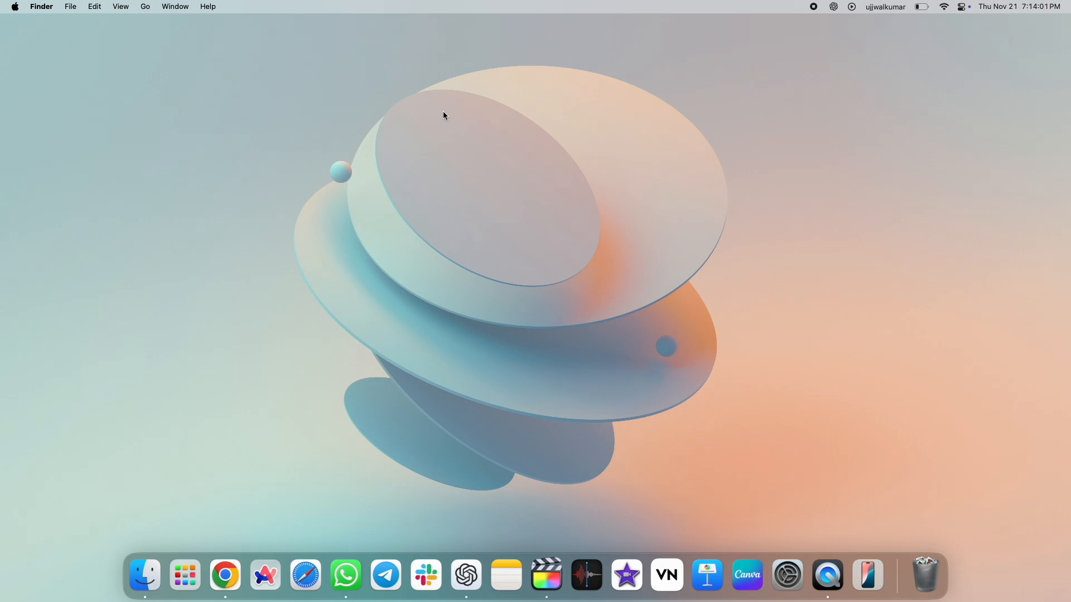